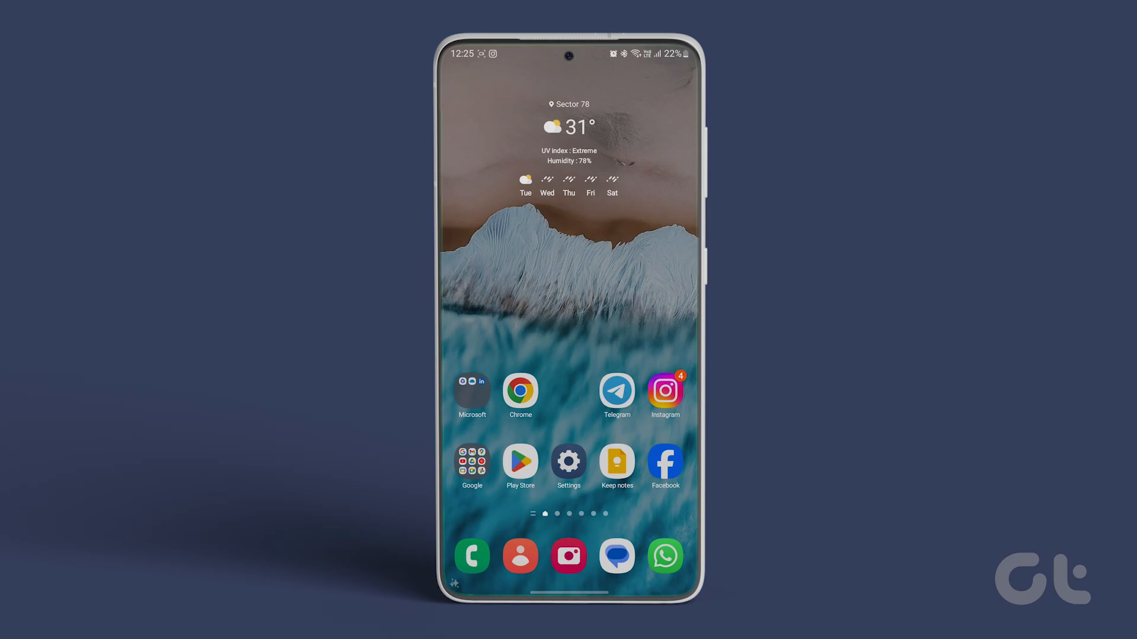
Step: Reach General management and Keyboard list and default, with Samsung Keyboard shown as default
left_click(520, 462)
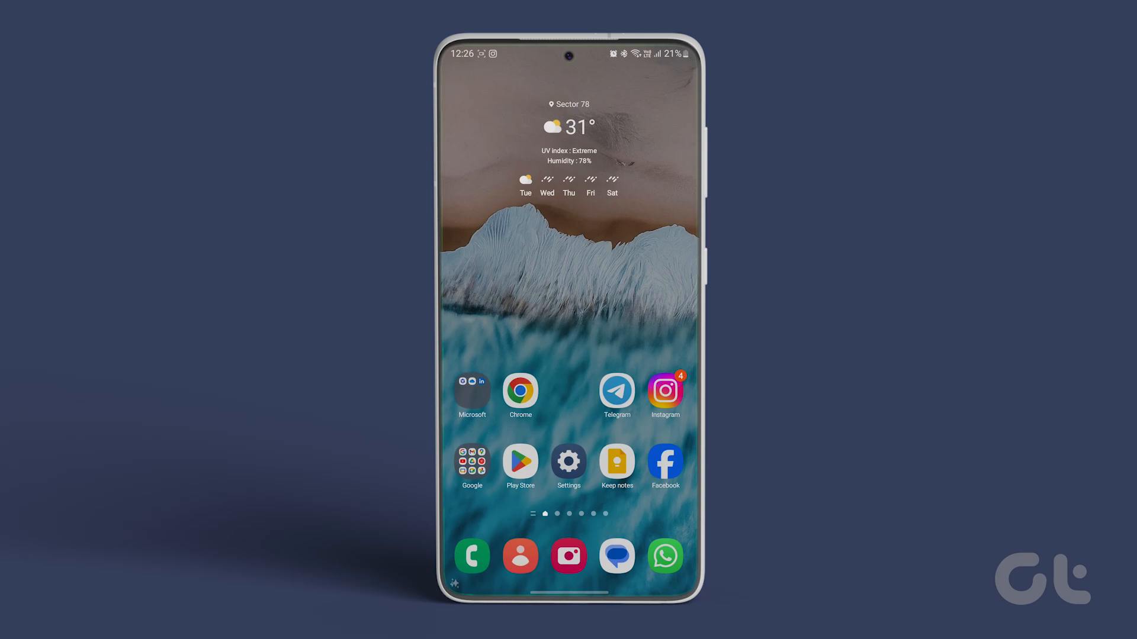
left_click(568, 460)
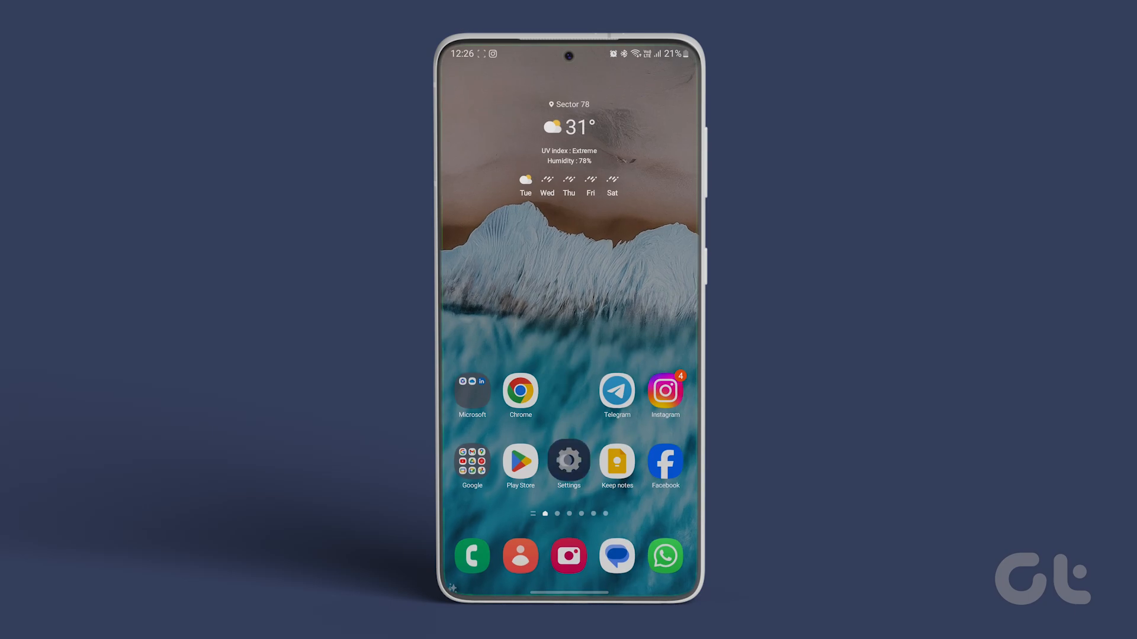
left_click(569, 461)
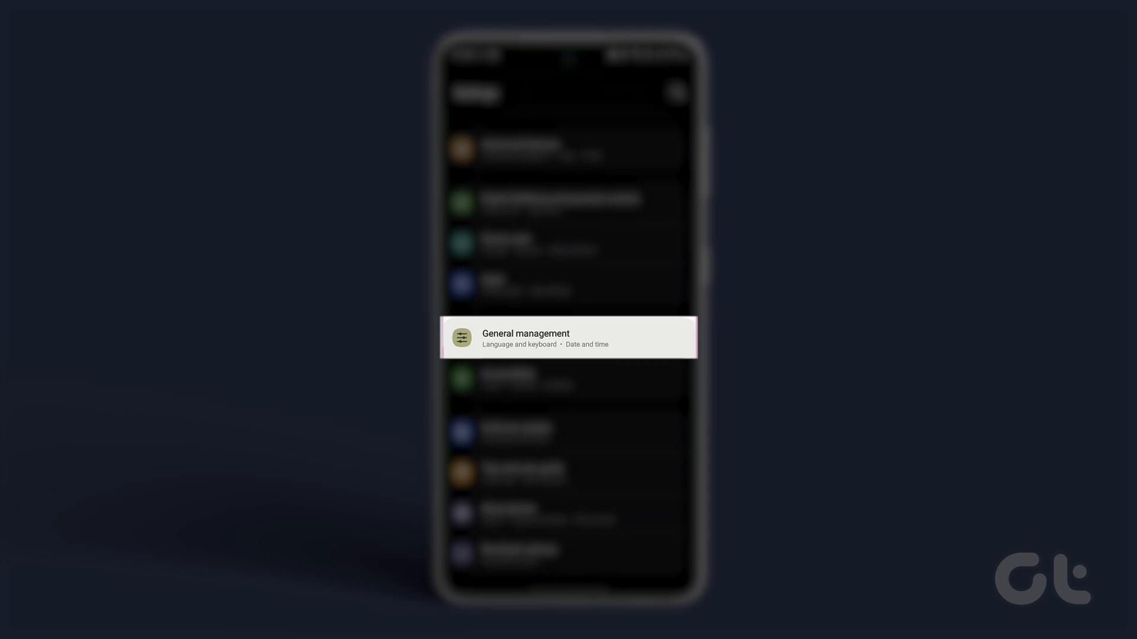
left_click(567, 337)
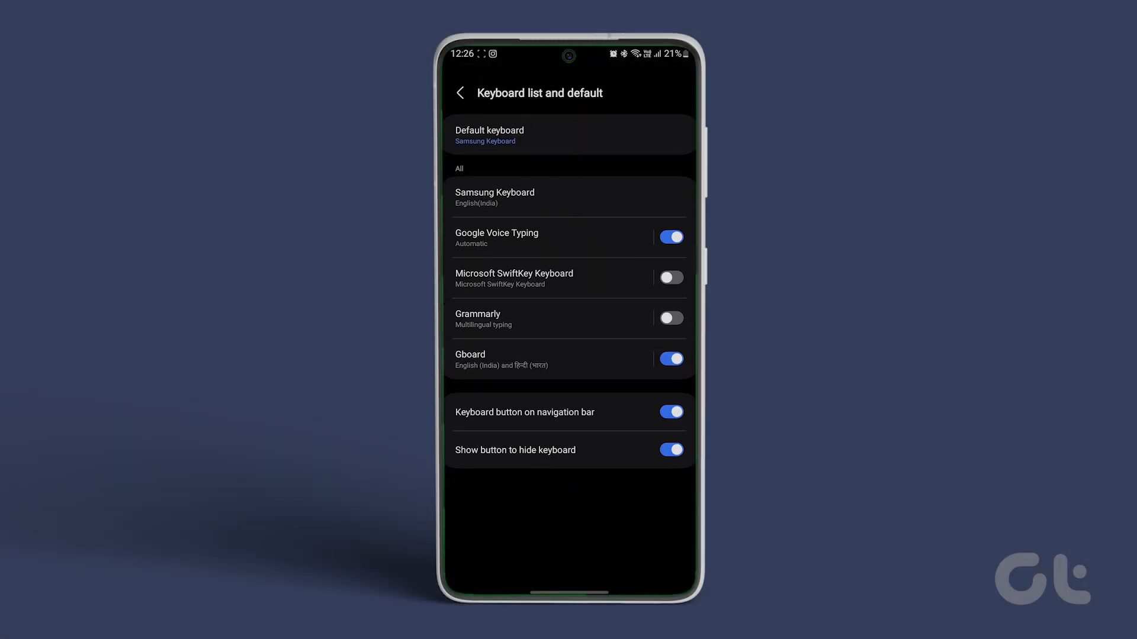
Step: In Samsung Keyboard settings, switch the Keyboard toolbar toggle off under Style and layout
left_click(495, 197)
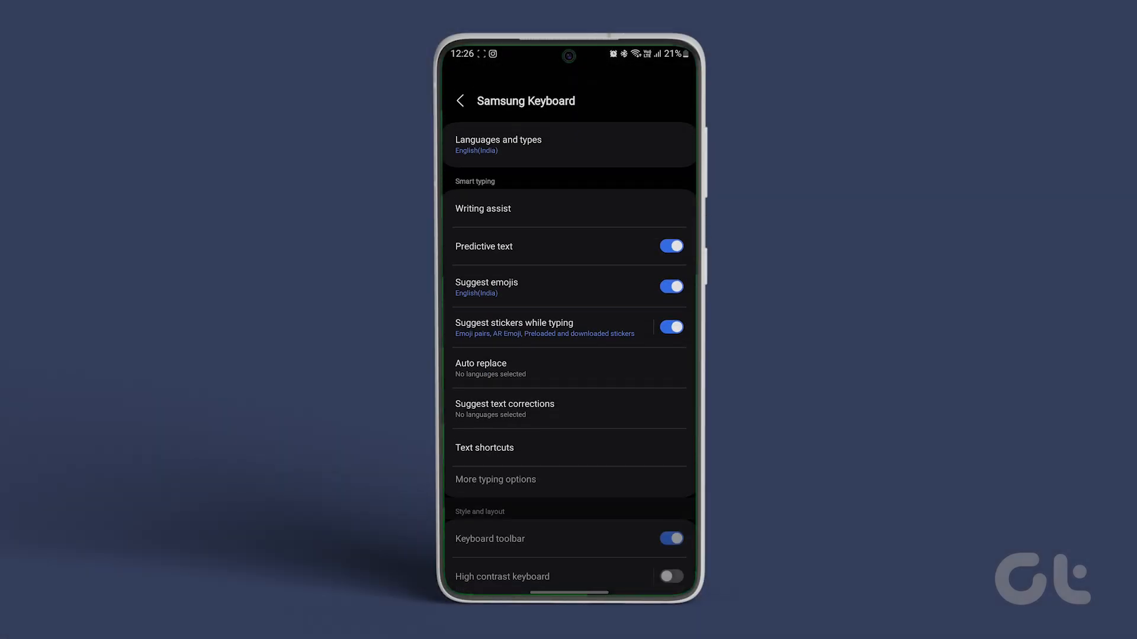
left_click(670, 539)
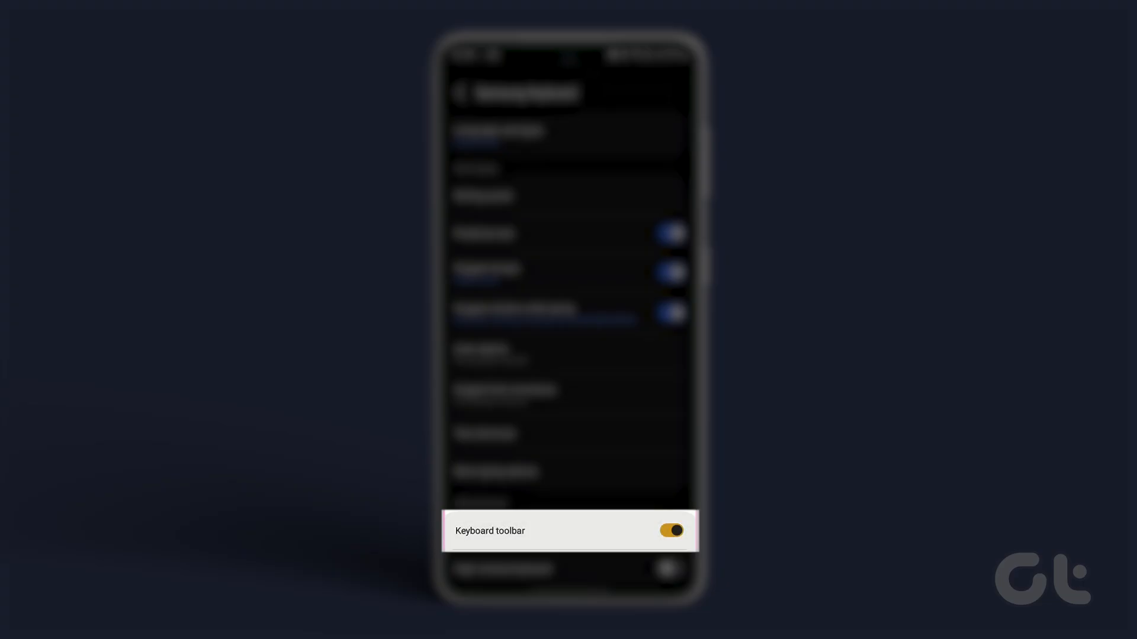
left_click(670, 531)
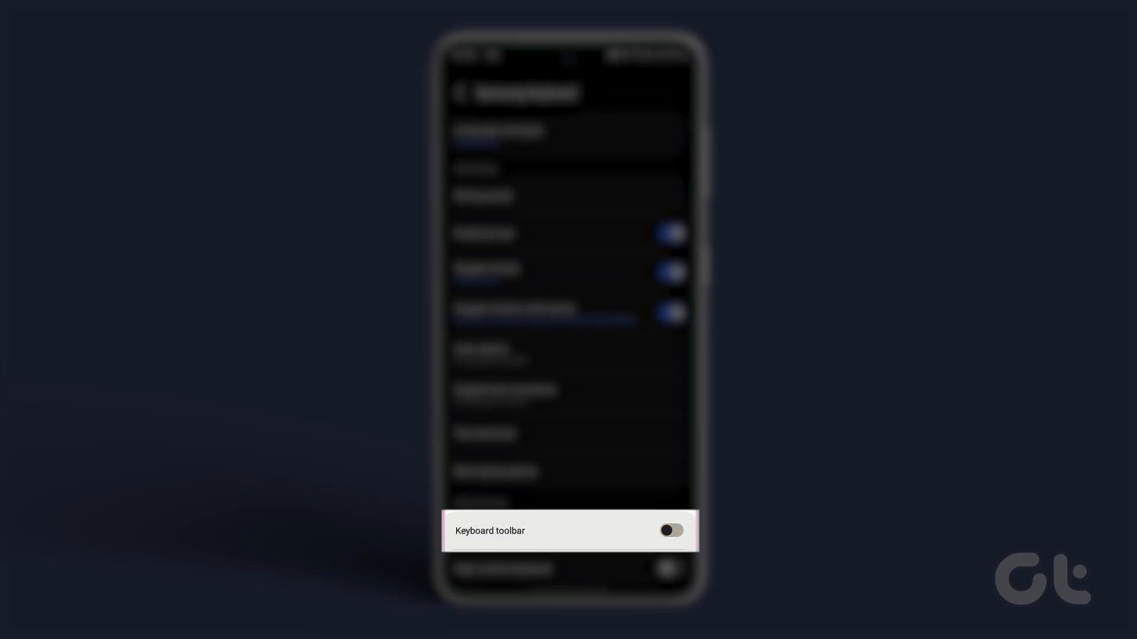